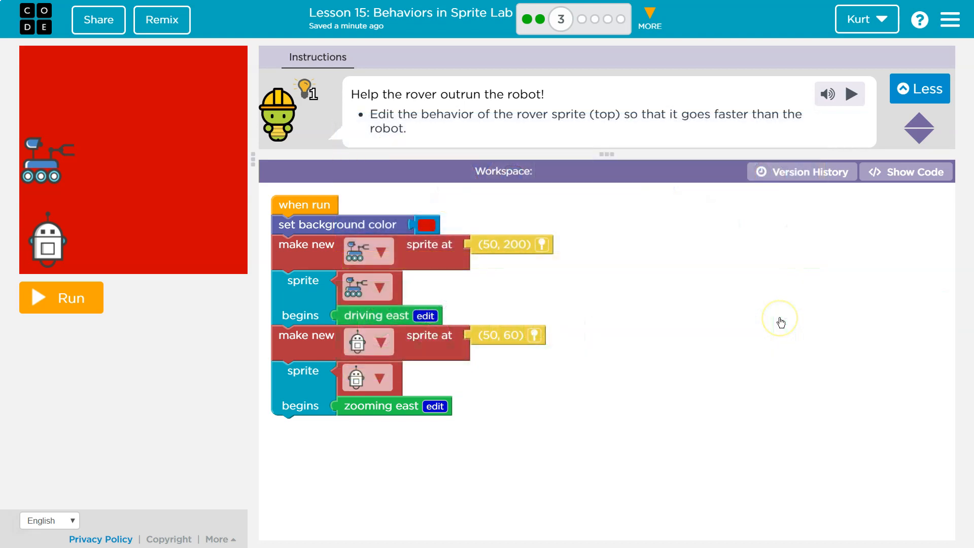
mouse_move(142, 306)
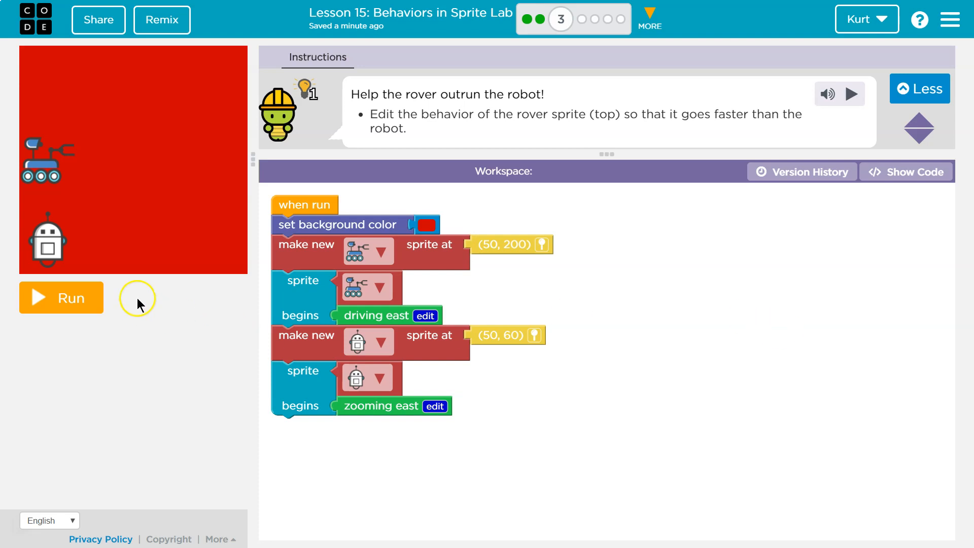
Run the race, reset after the failed run, and review the zooming east behavior without changing it
left_click(61, 298)
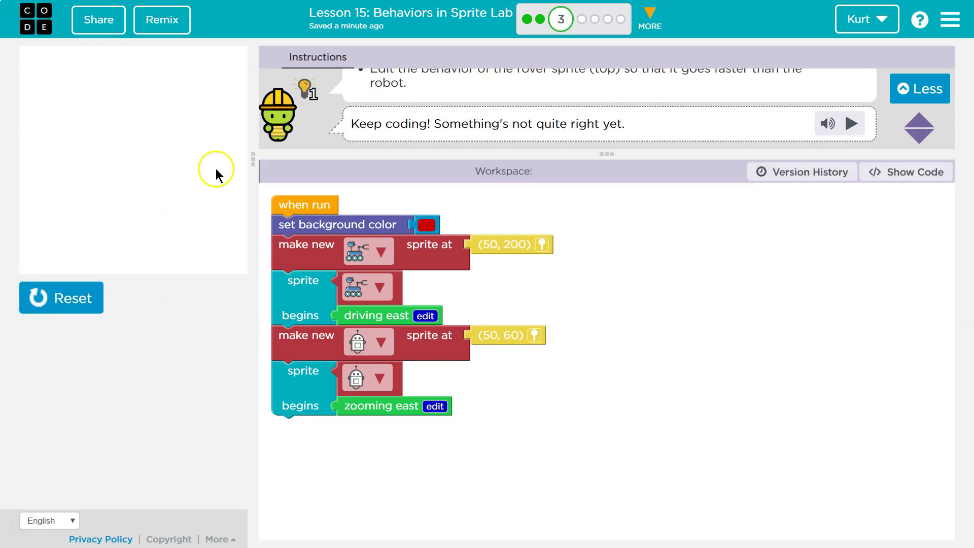
left_click(60, 298)
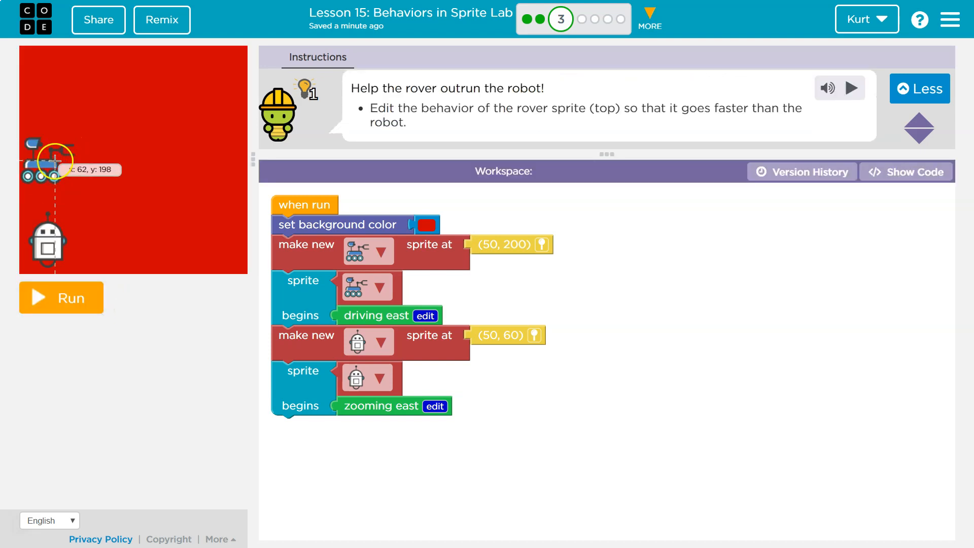
mouse_move(46, 255)
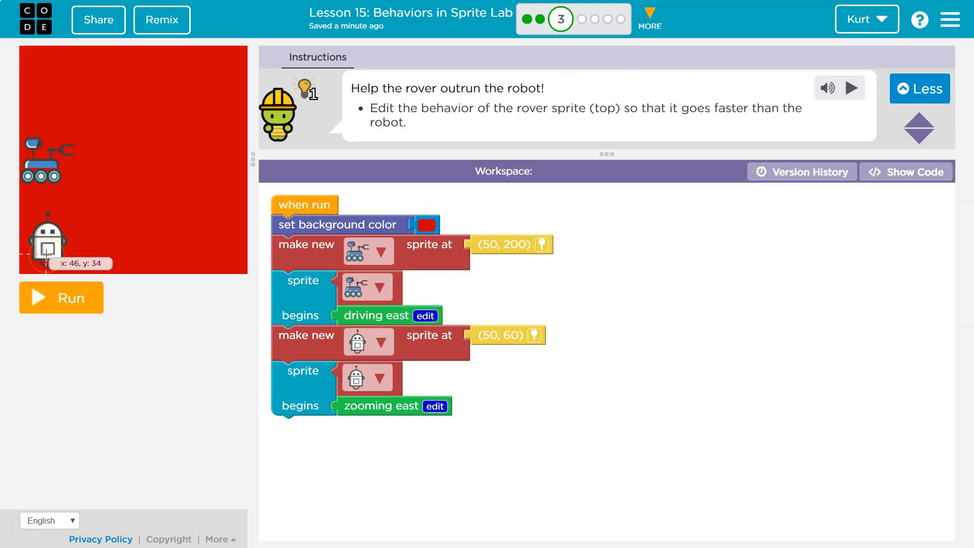
mouse_move(473, 152)
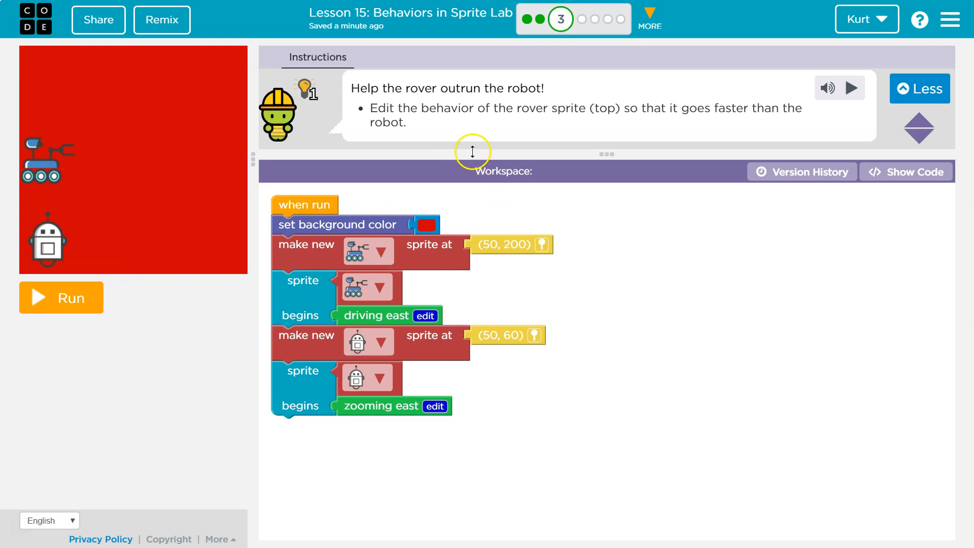
mouse_move(235, 141)
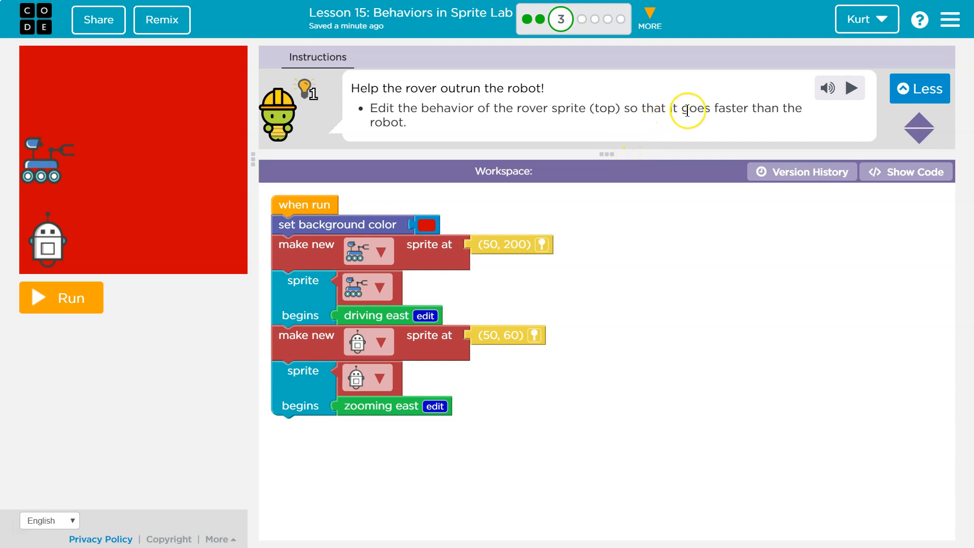
mouse_move(131, 178)
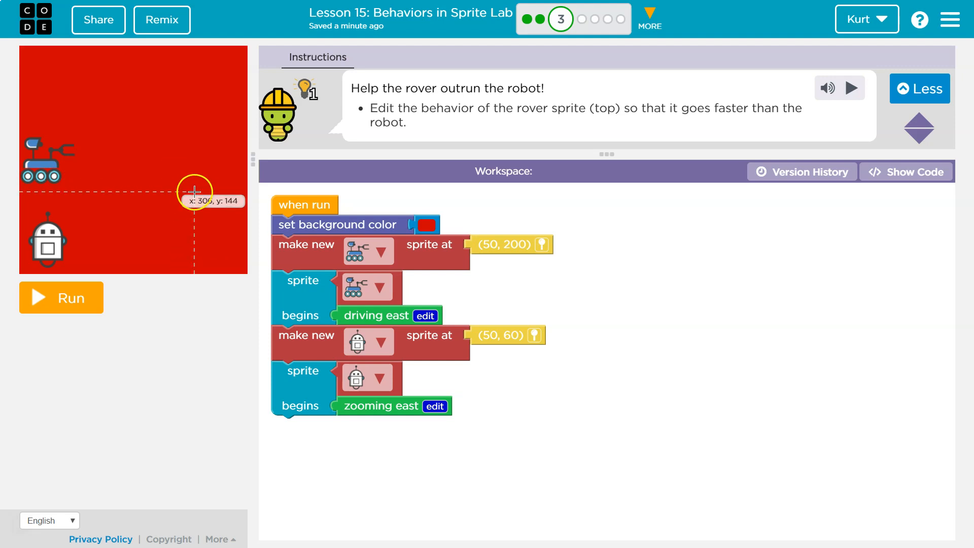
mouse_move(72, 212)
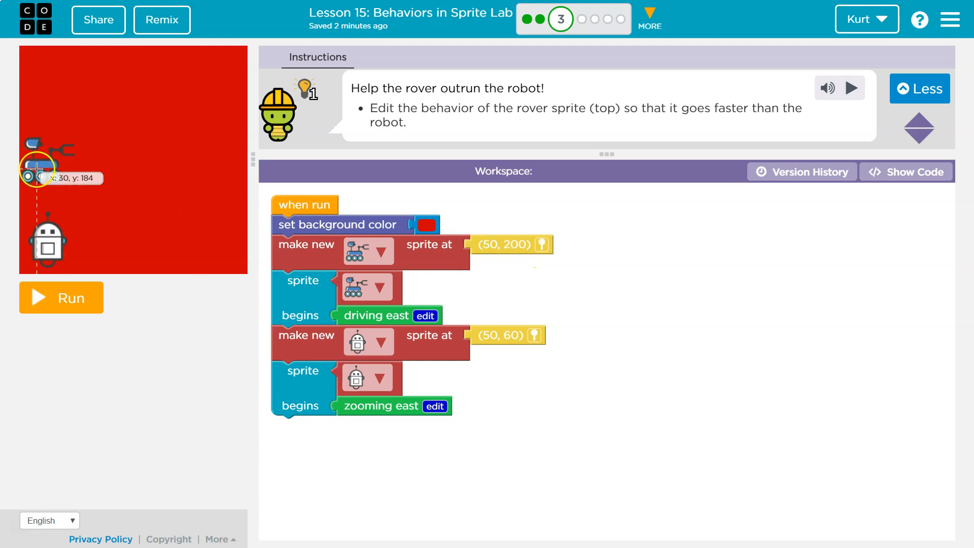
mouse_move(427, 343)
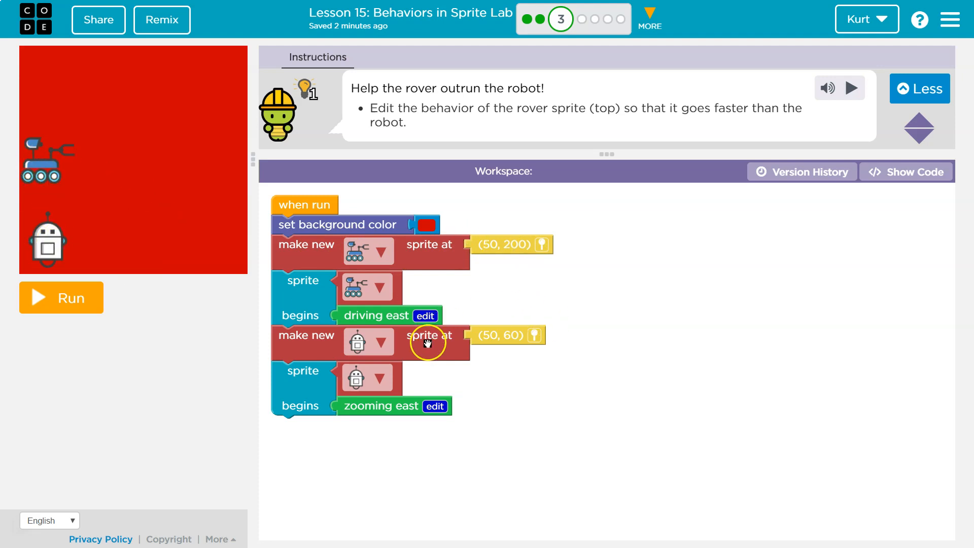
mouse_move(385, 292)
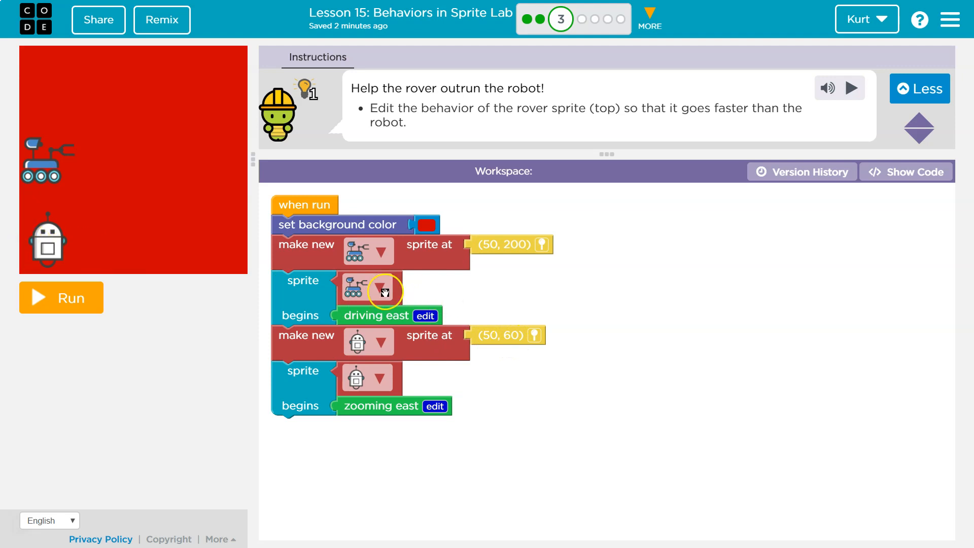
mouse_move(386, 335)
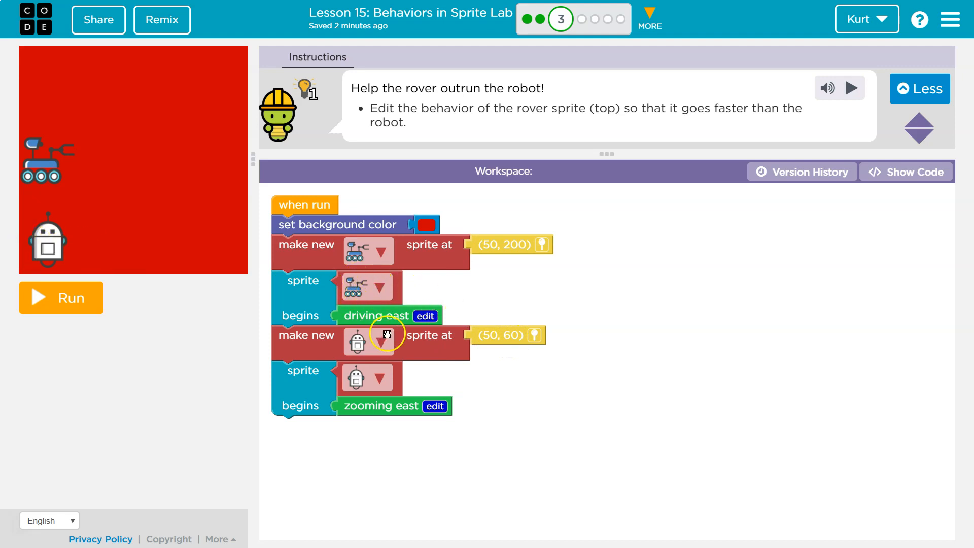
mouse_move(340, 405)
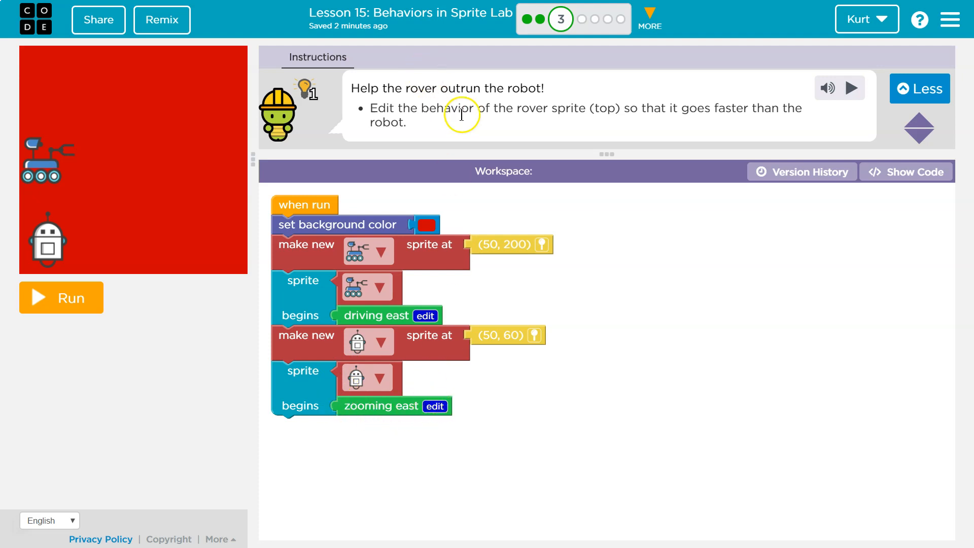
mouse_move(673, 113)
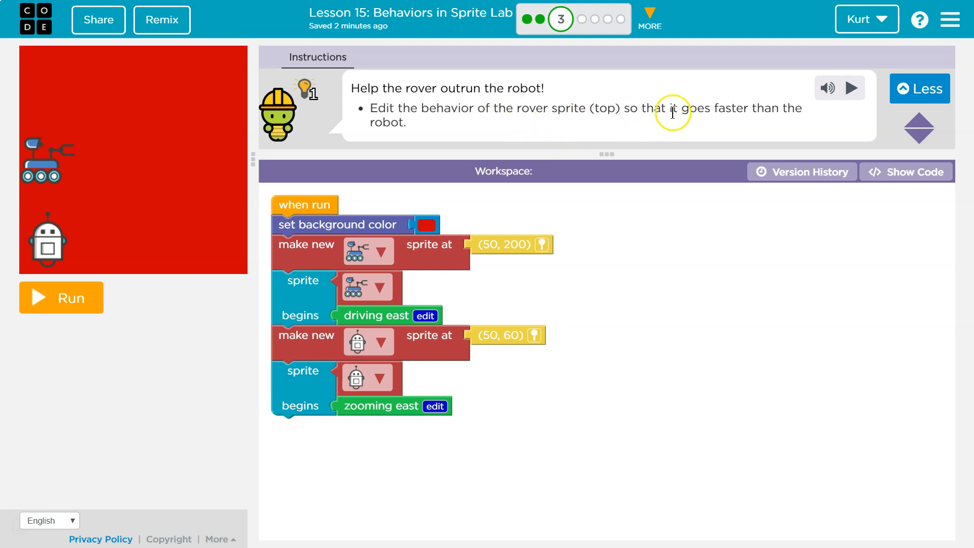
mouse_move(406, 358)
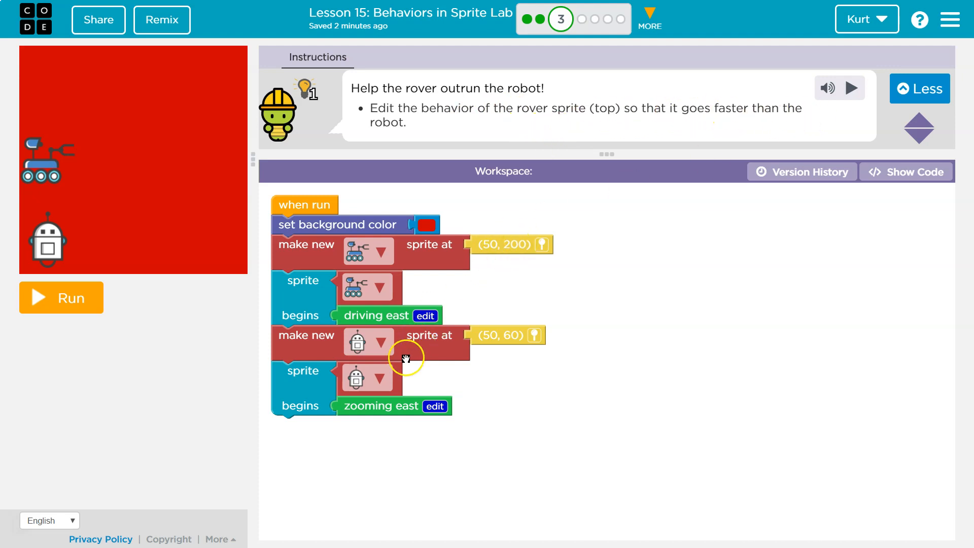
left_click(434, 406)
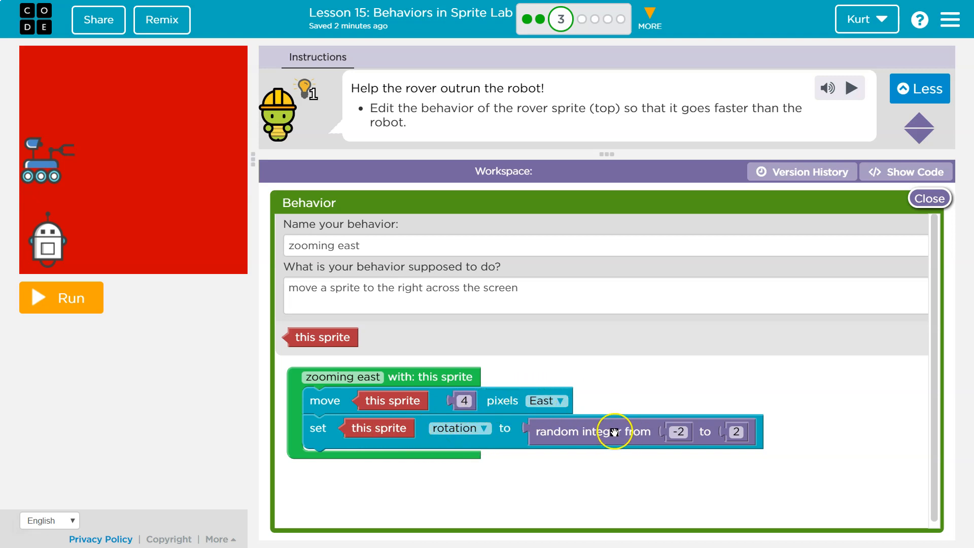
mouse_move(531, 408)
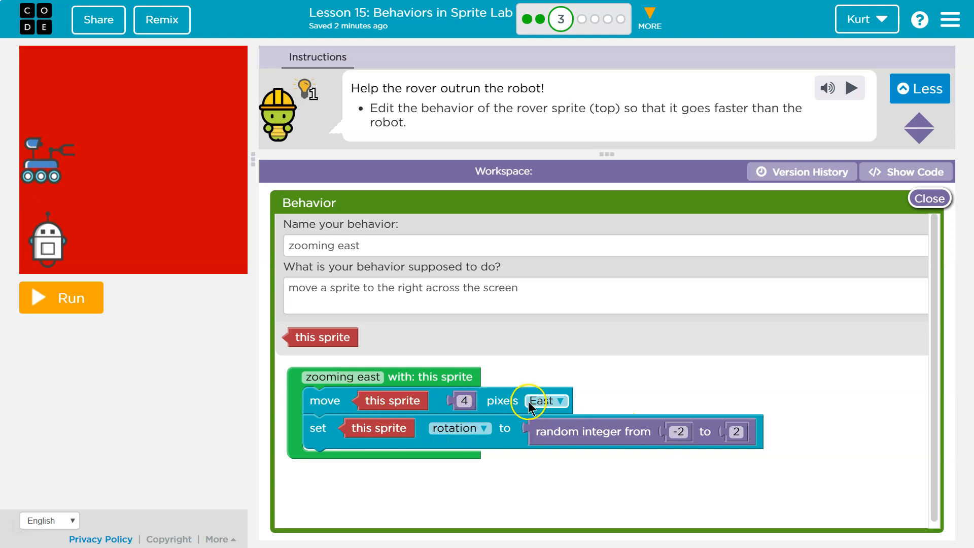
mouse_move(937, 203)
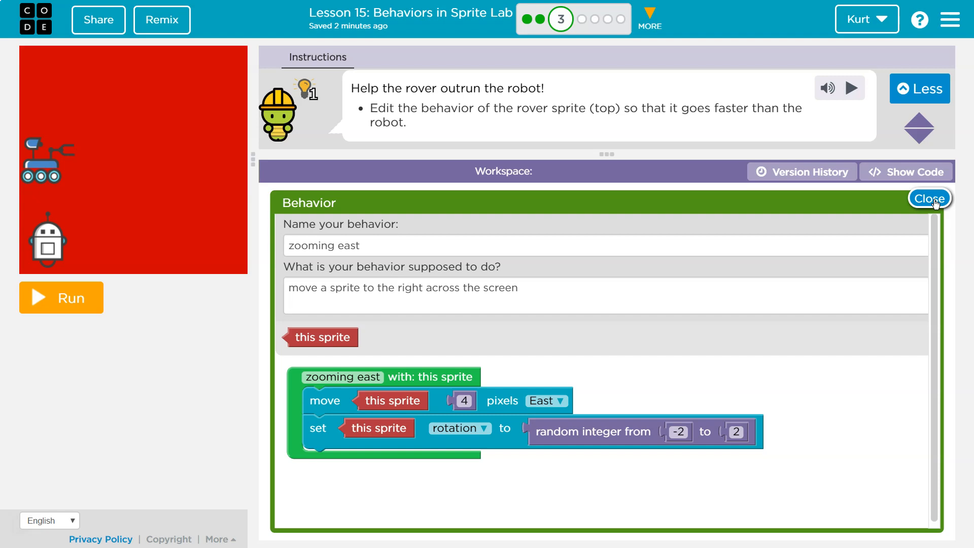
left_click(929, 198)
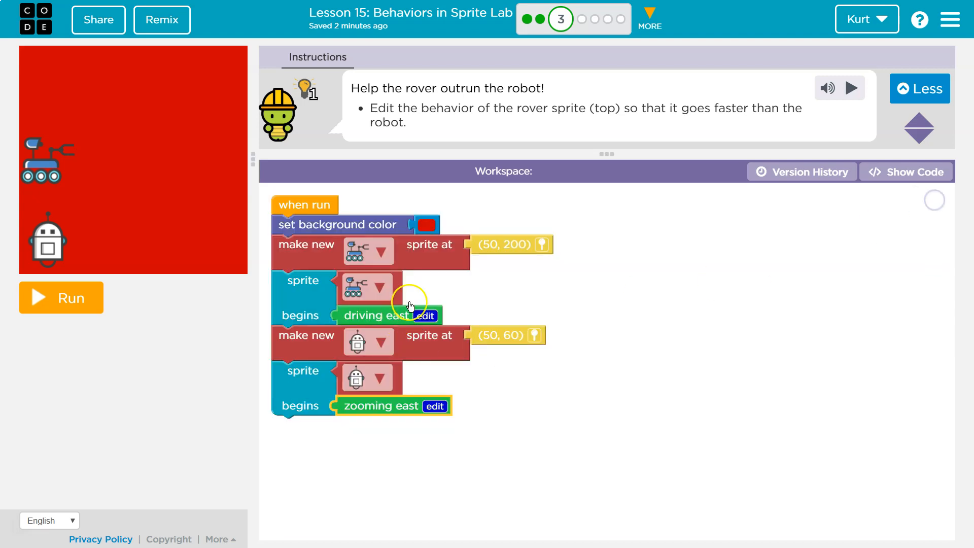
Review the driving east behavior's 1-pixel move and return to the main program
left_click(425, 315)
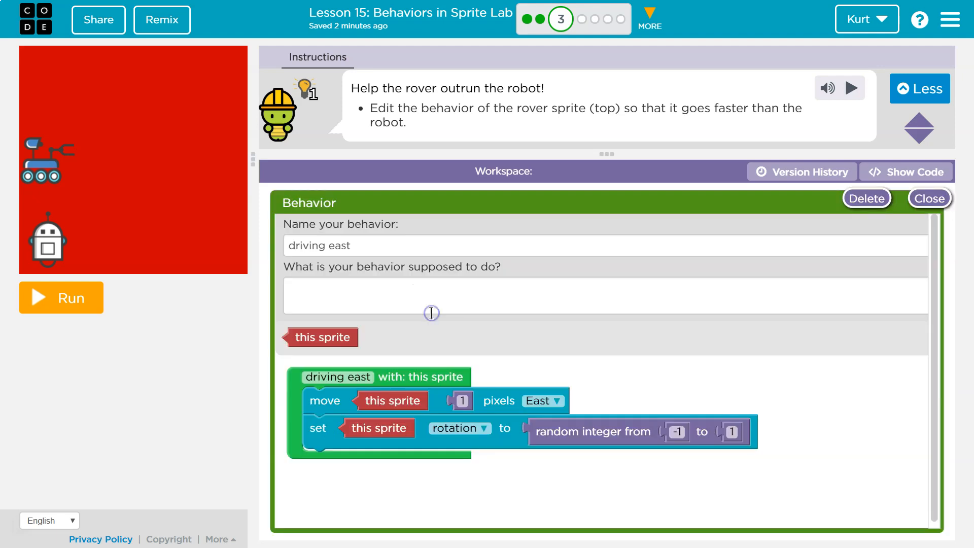
left_click(461, 401)
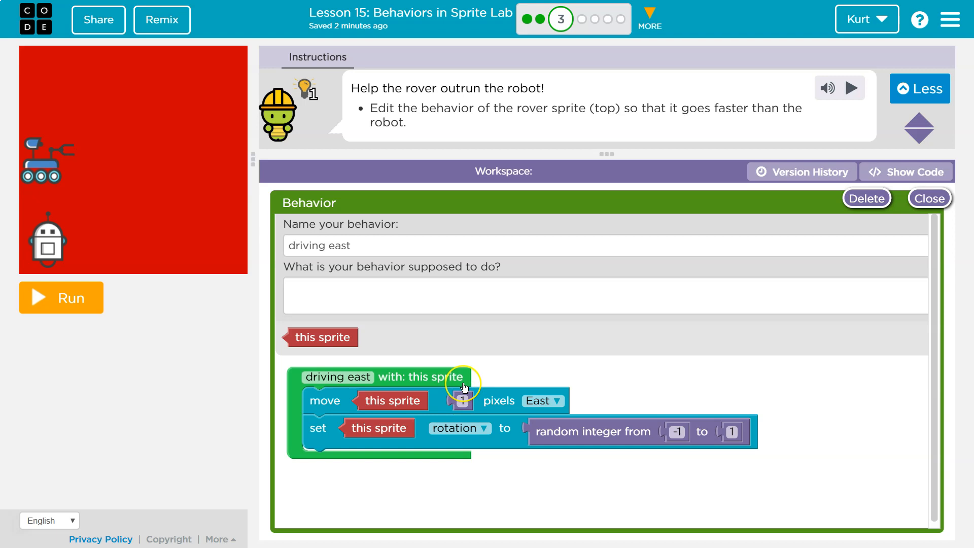
mouse_move(463, 386)
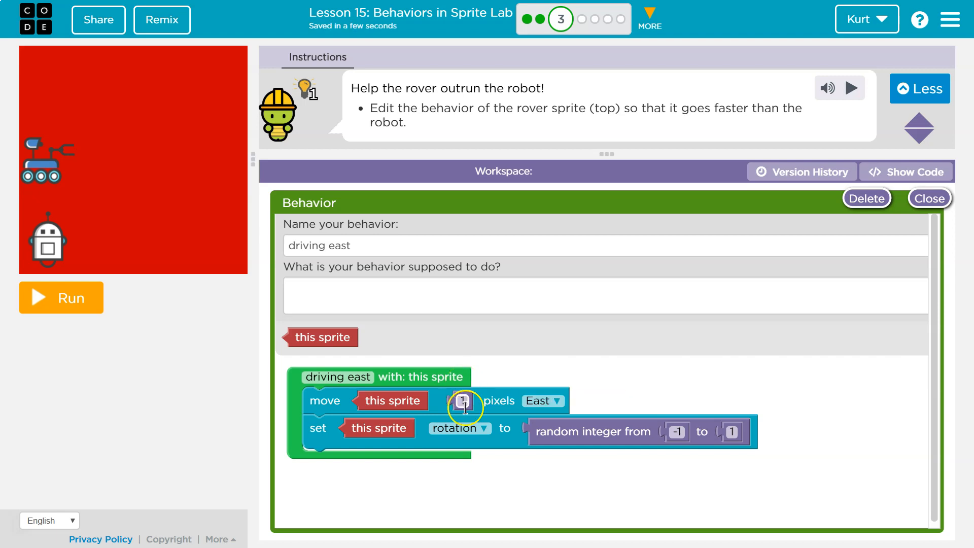
left_click(925, 199)
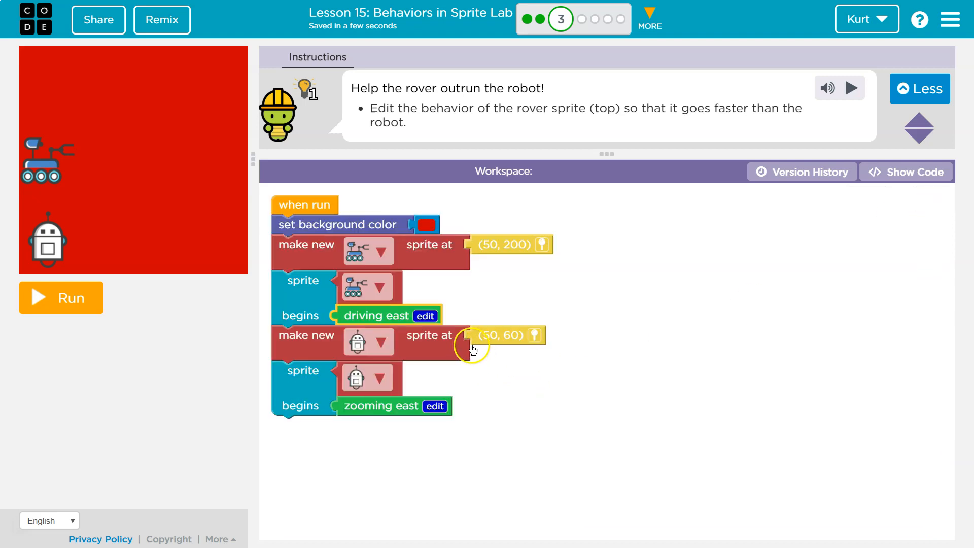
Swap the behaviors so the rover zooms east and the robot drives east, then run and reset the race
left_click_drag(385, 315, 463, 383)
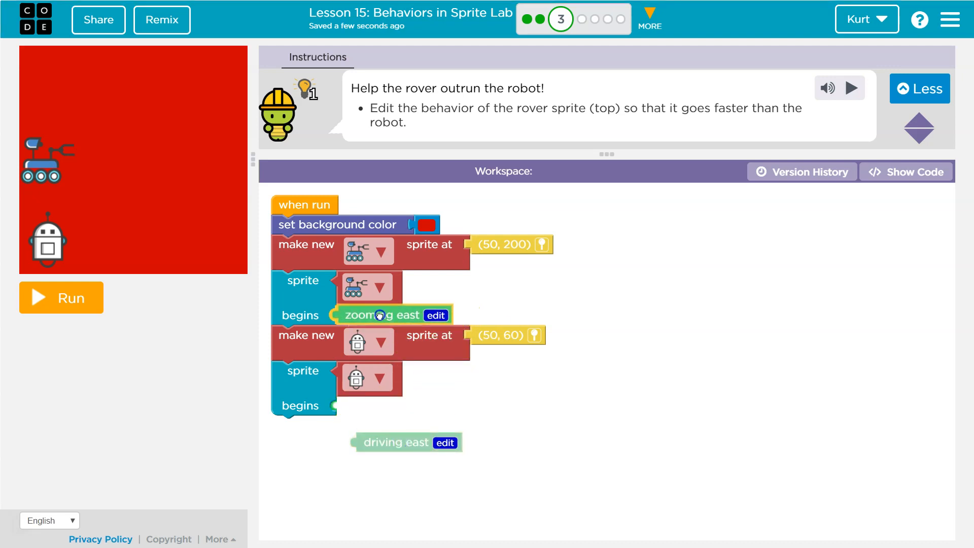
left_click_drag(395, 442, 369, 401)
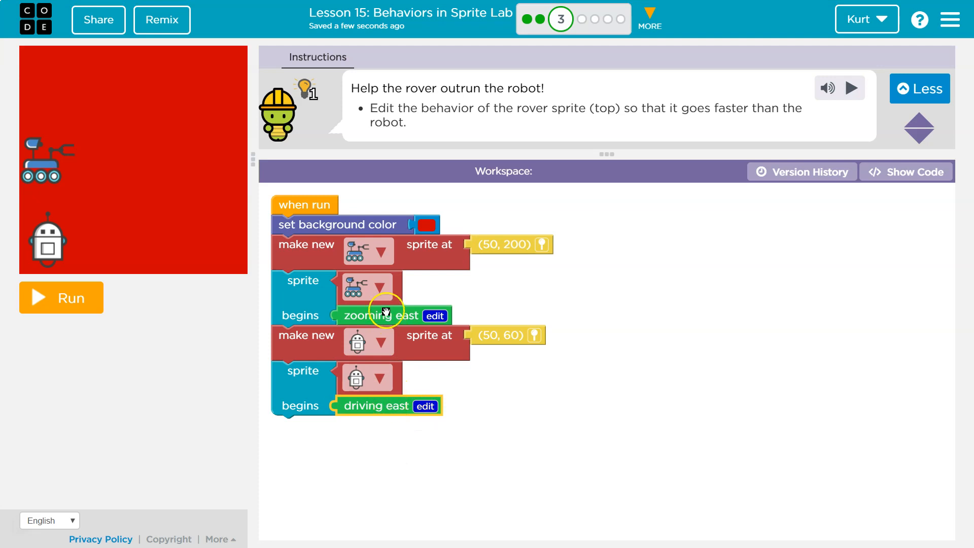
left_click(61, 297)
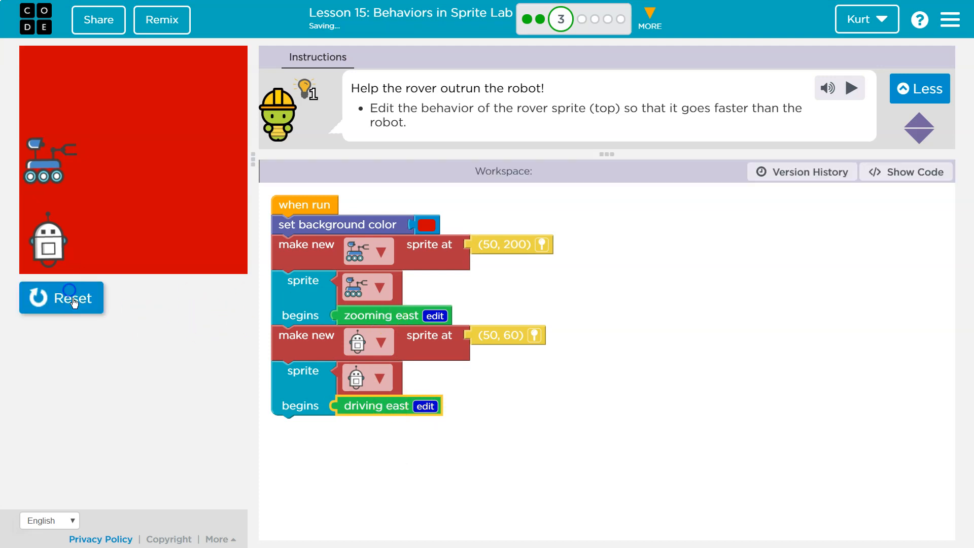
left_click(69, 299)
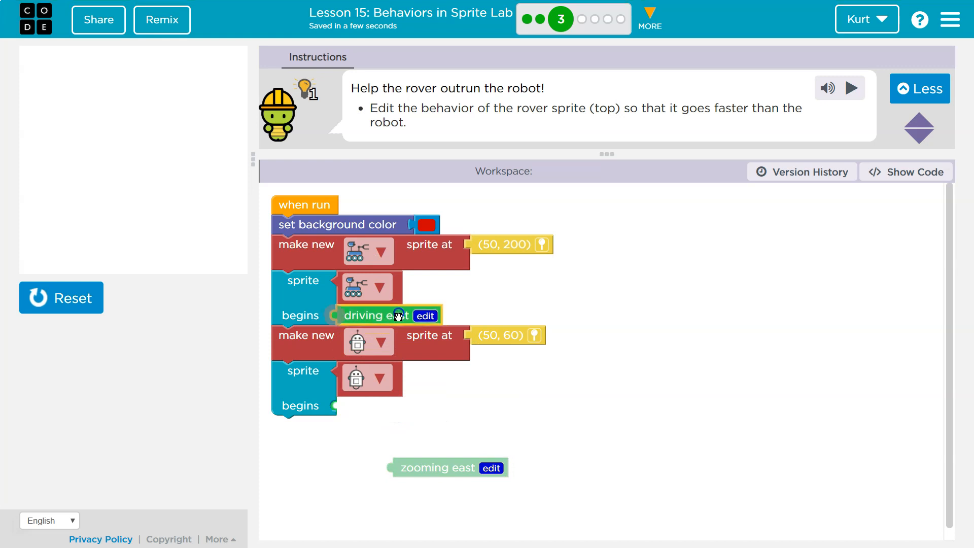
Reattach zooming east to the robot and raise driving east's move distance to 8 pixels
left_click_drag(446, 467, 362, 406)
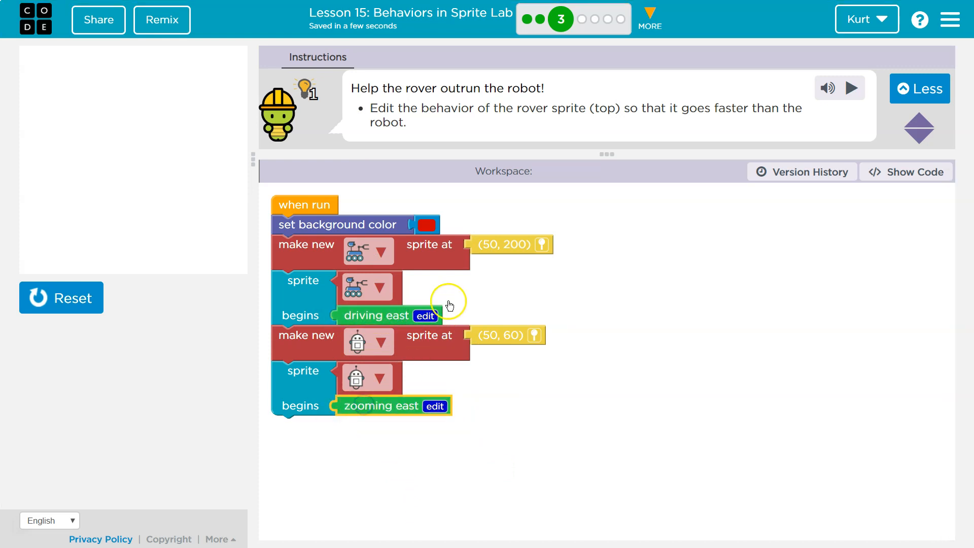
left_click(425, 316)
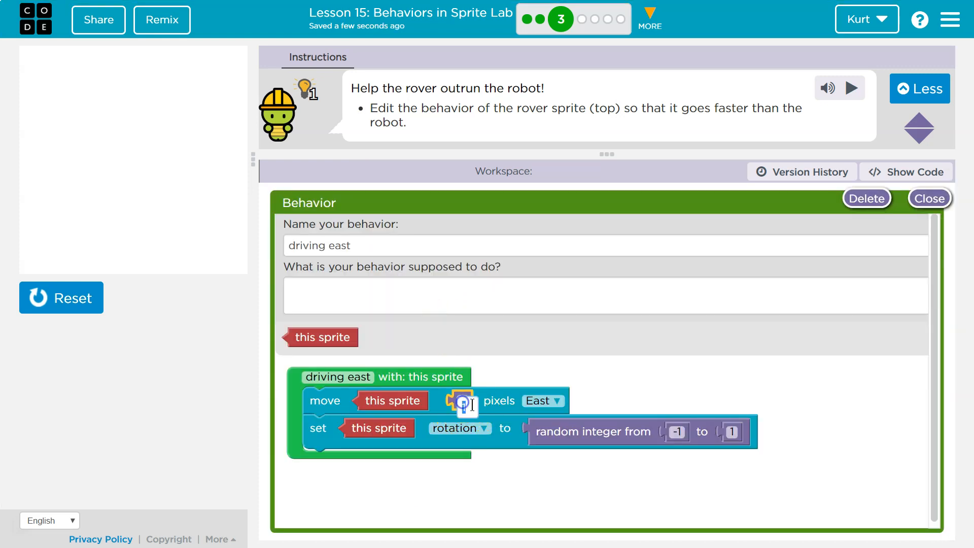
type("8")
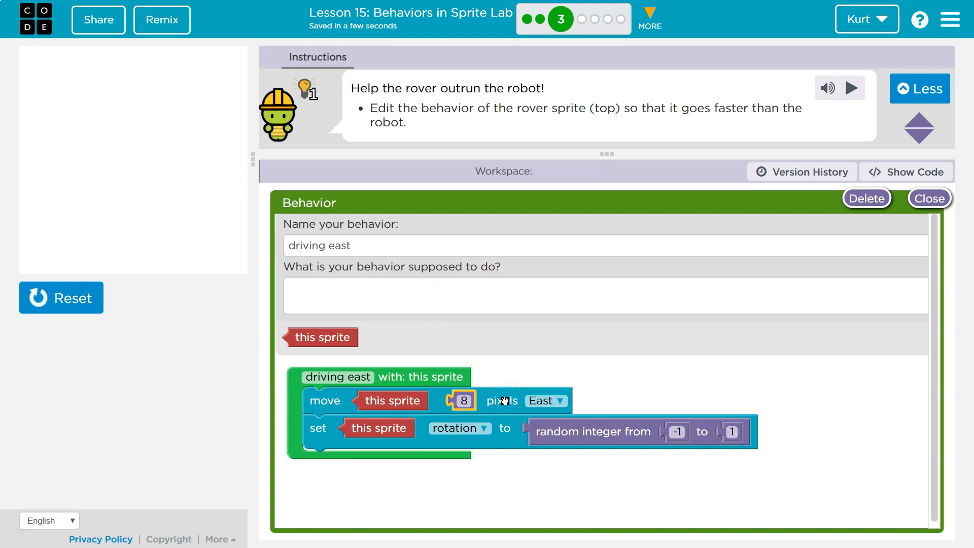
left_click(931, 198)
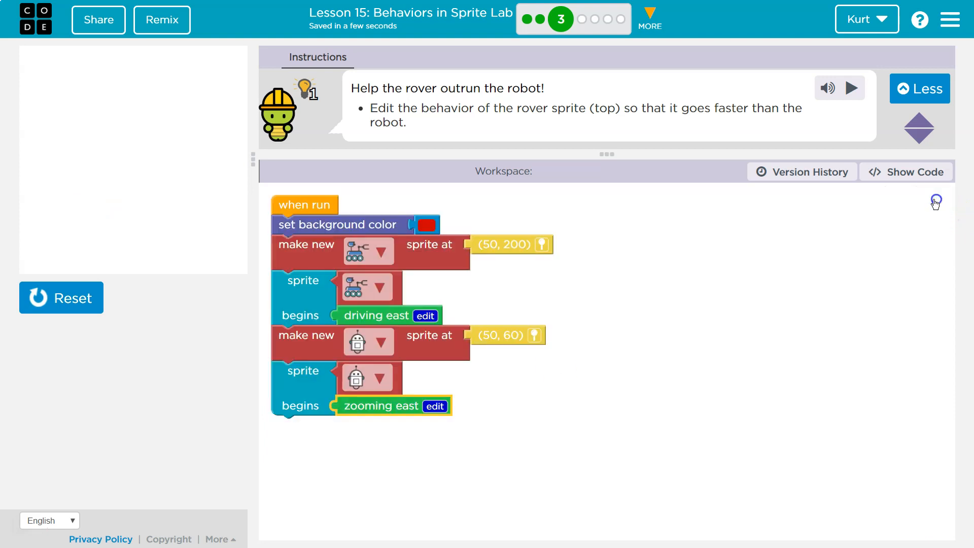
left_click(935, 200)
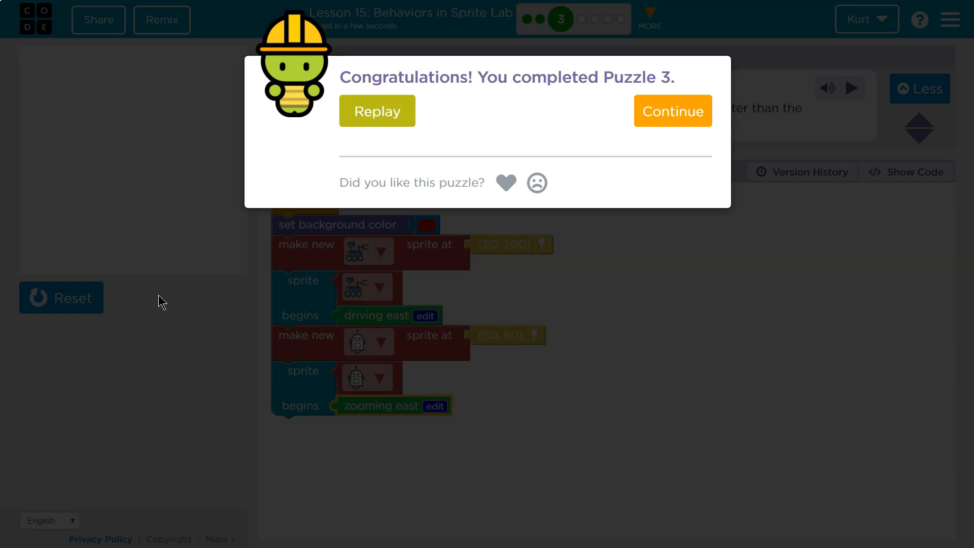
mouse_move(475, 148)
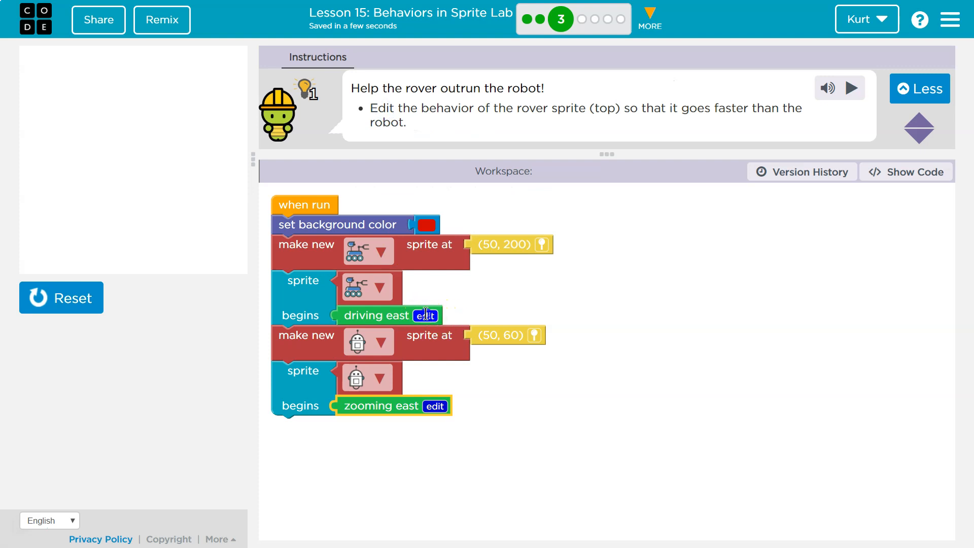
left_click(426, 314)
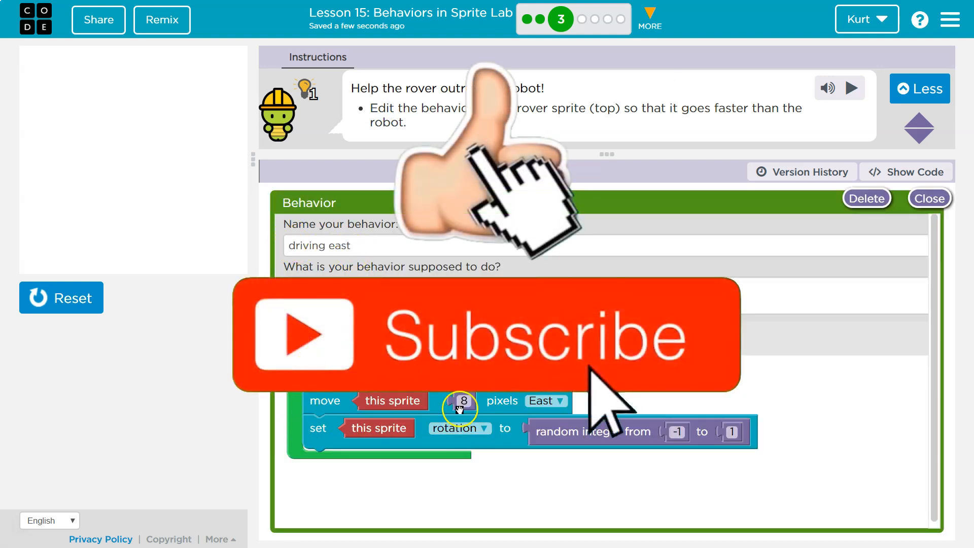
left_click(929, 199)
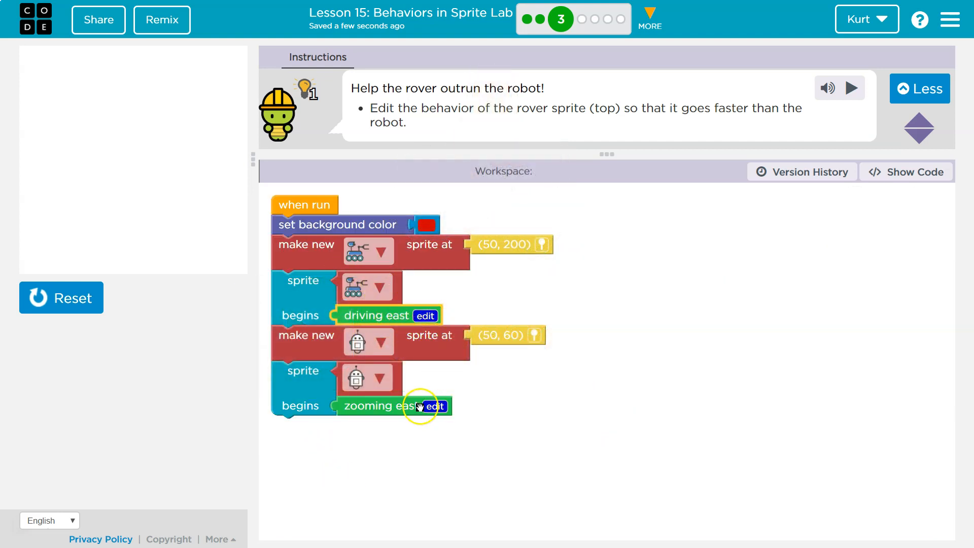
mouse_move(381, 354)
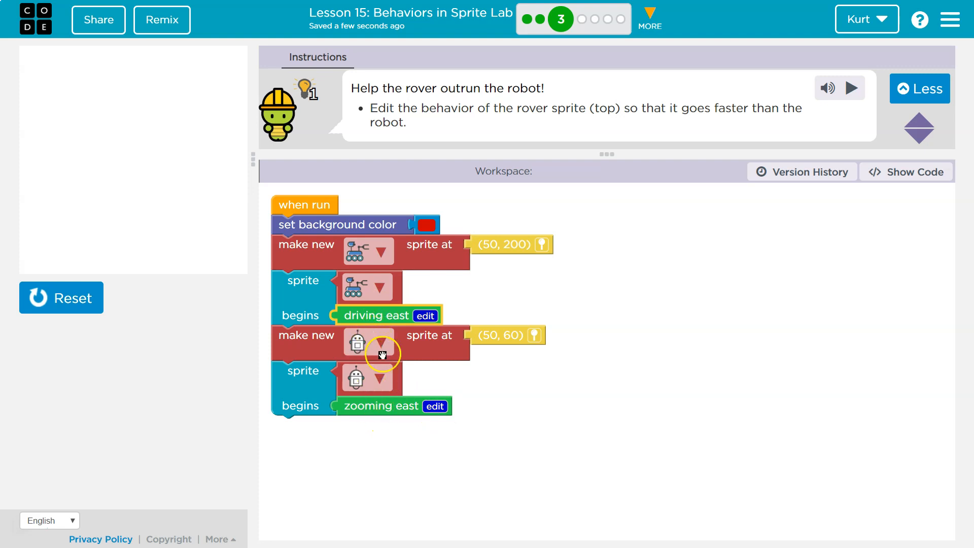
mouse_move(6, 294)
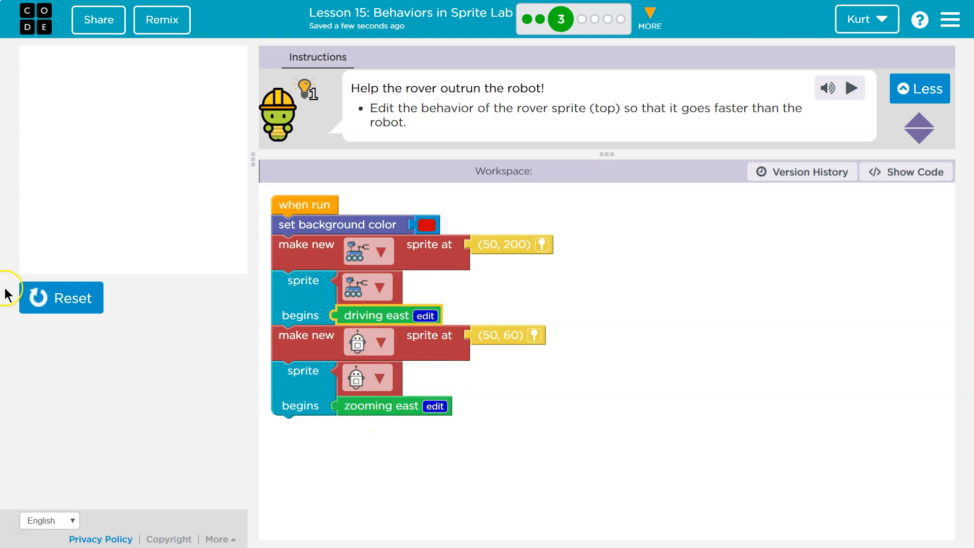